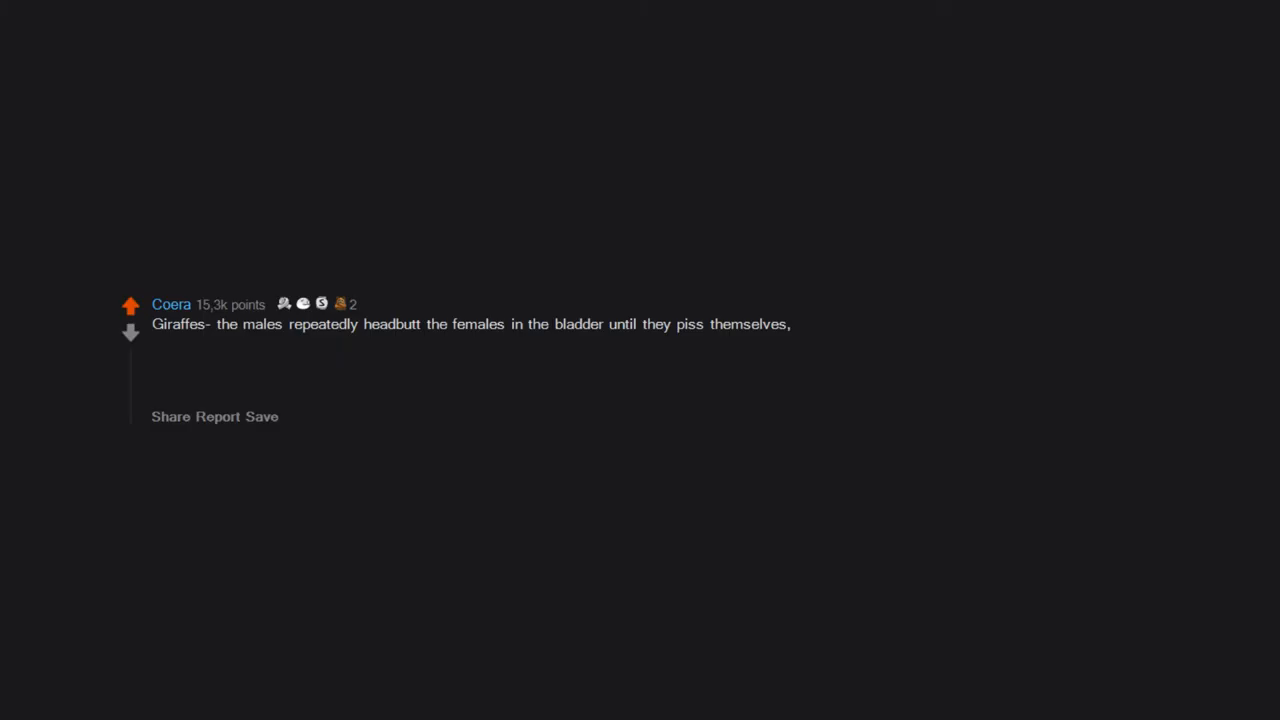
text(then they taste the urine to see if the female is in heat.)
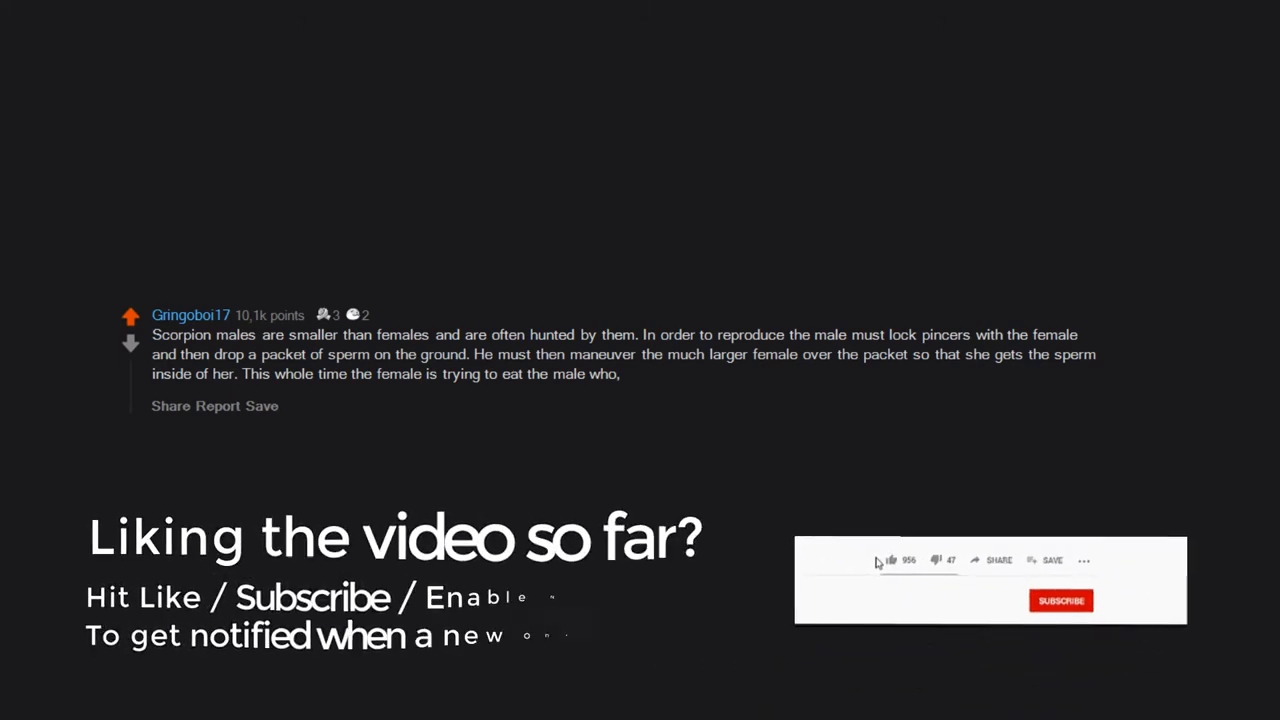
click(888, 544)
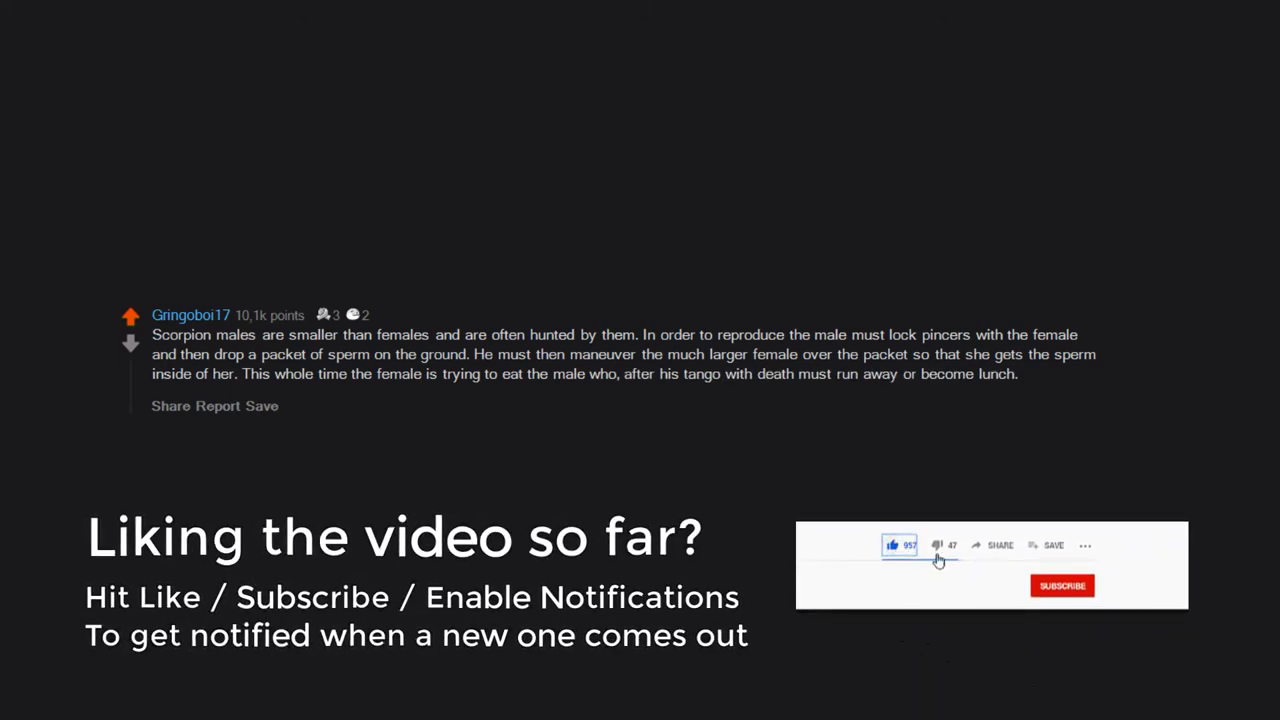
click(1086, 600)
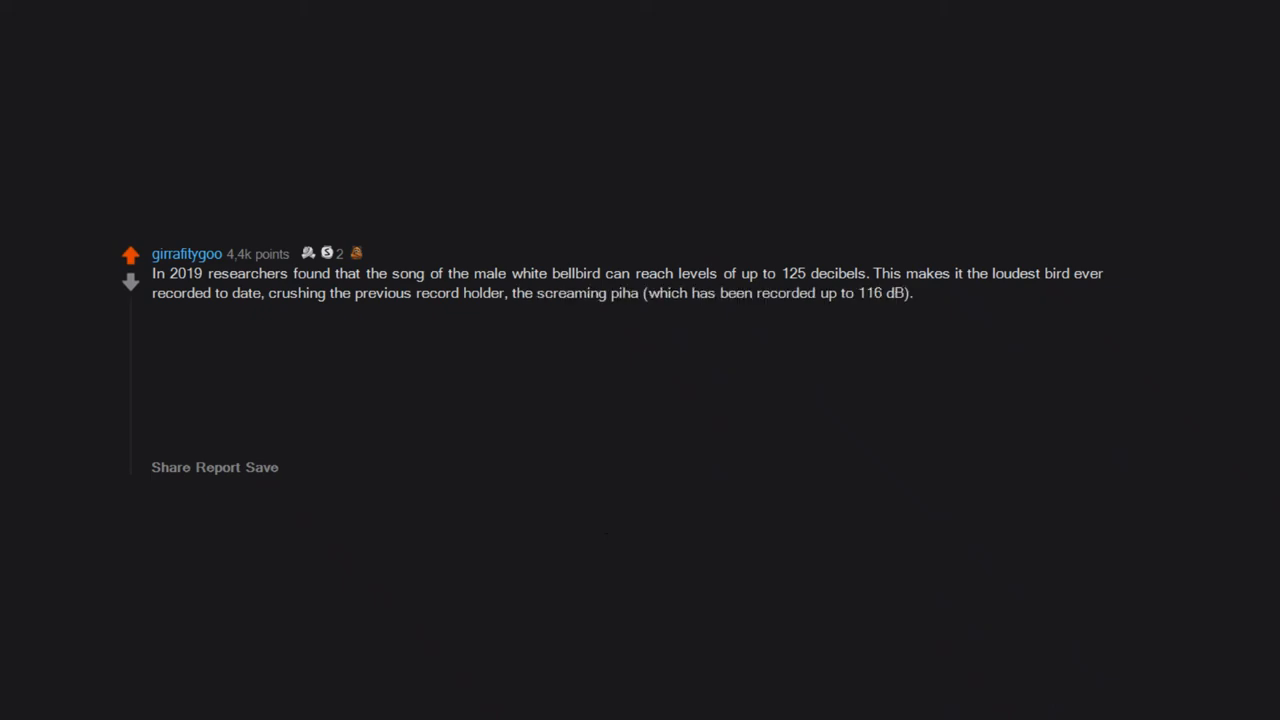
text(The worst/best part ()
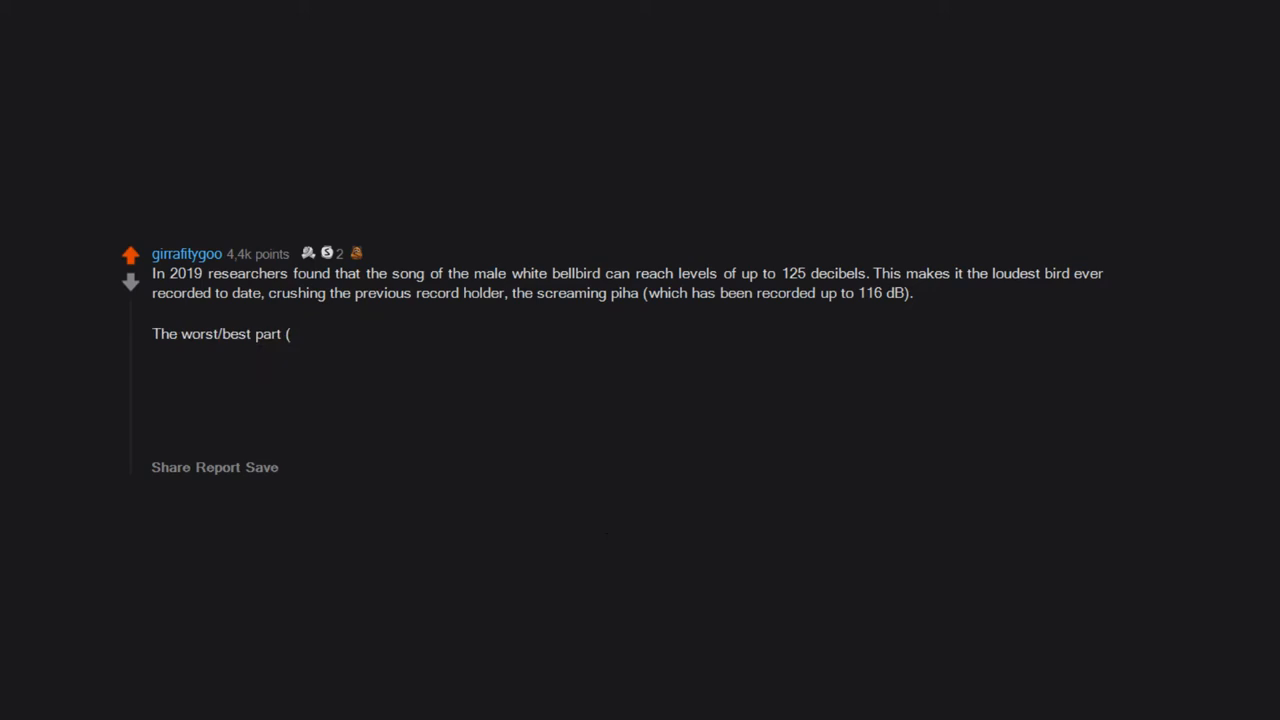
text(depends on how you look at it))
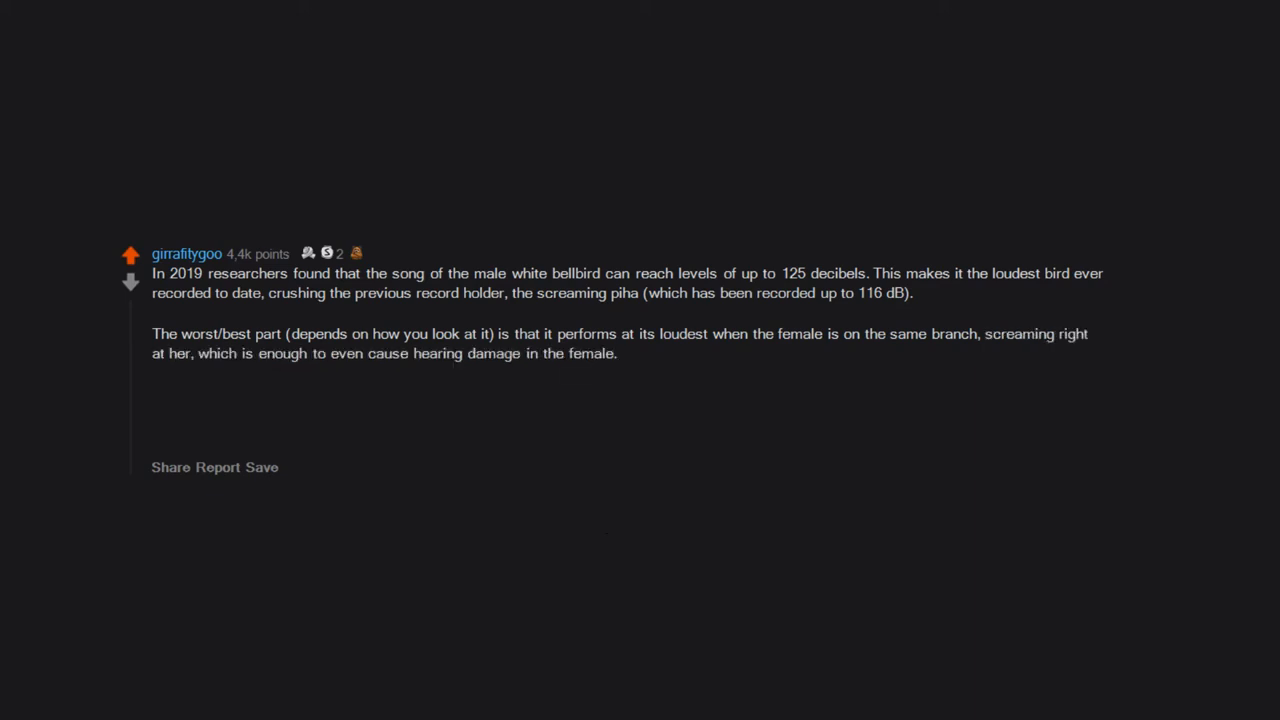
text(Imagine walking into a bar,)
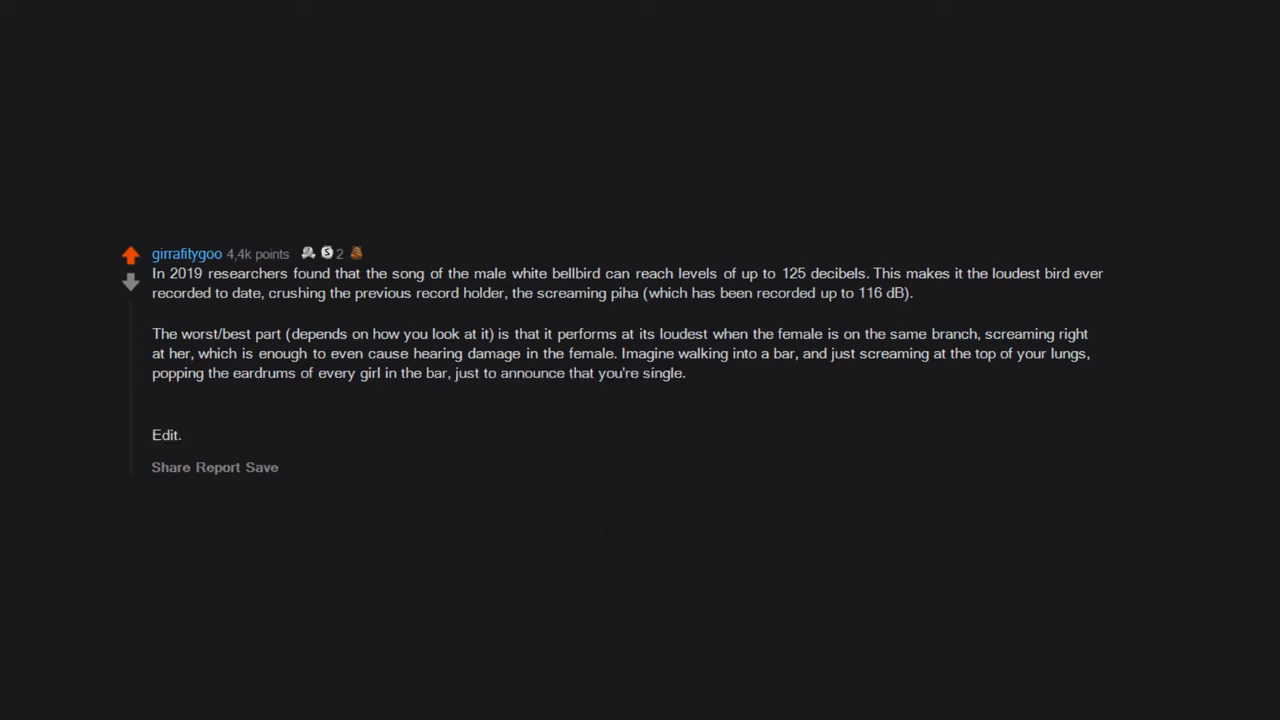
text(youtube.com/watch?)
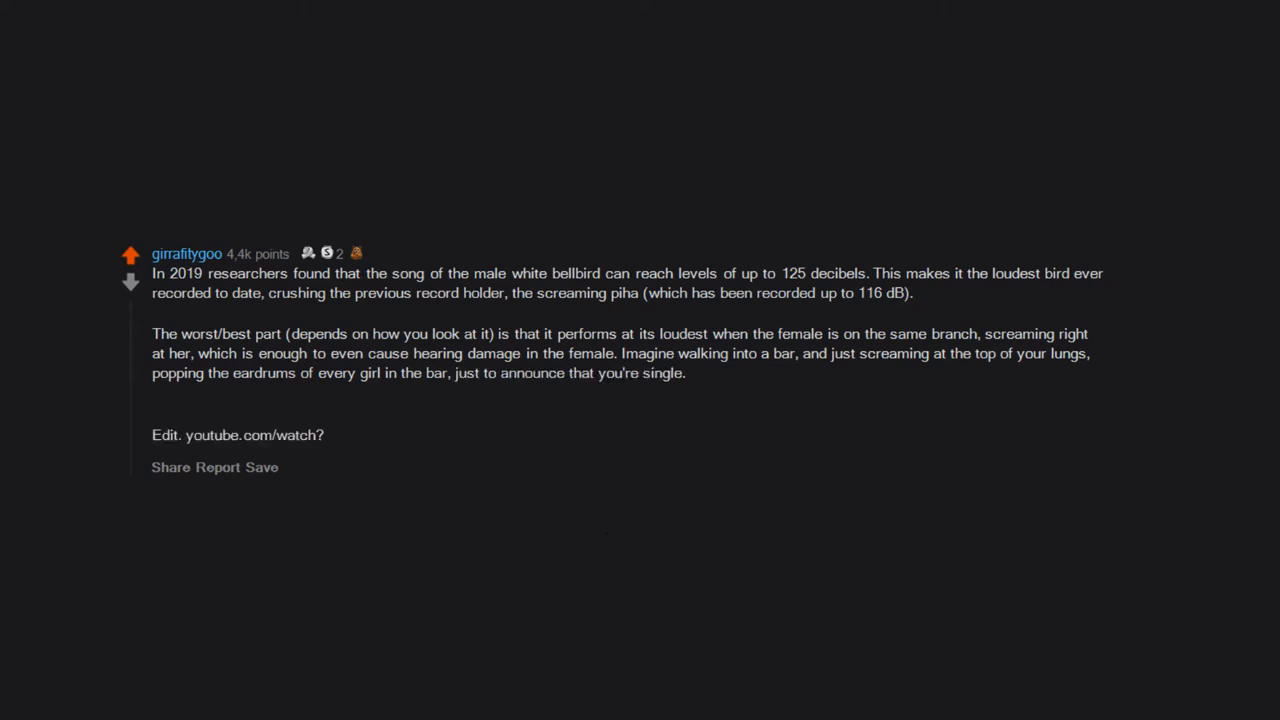
text(v=dvK-DujvpSY here it is for the curious.)
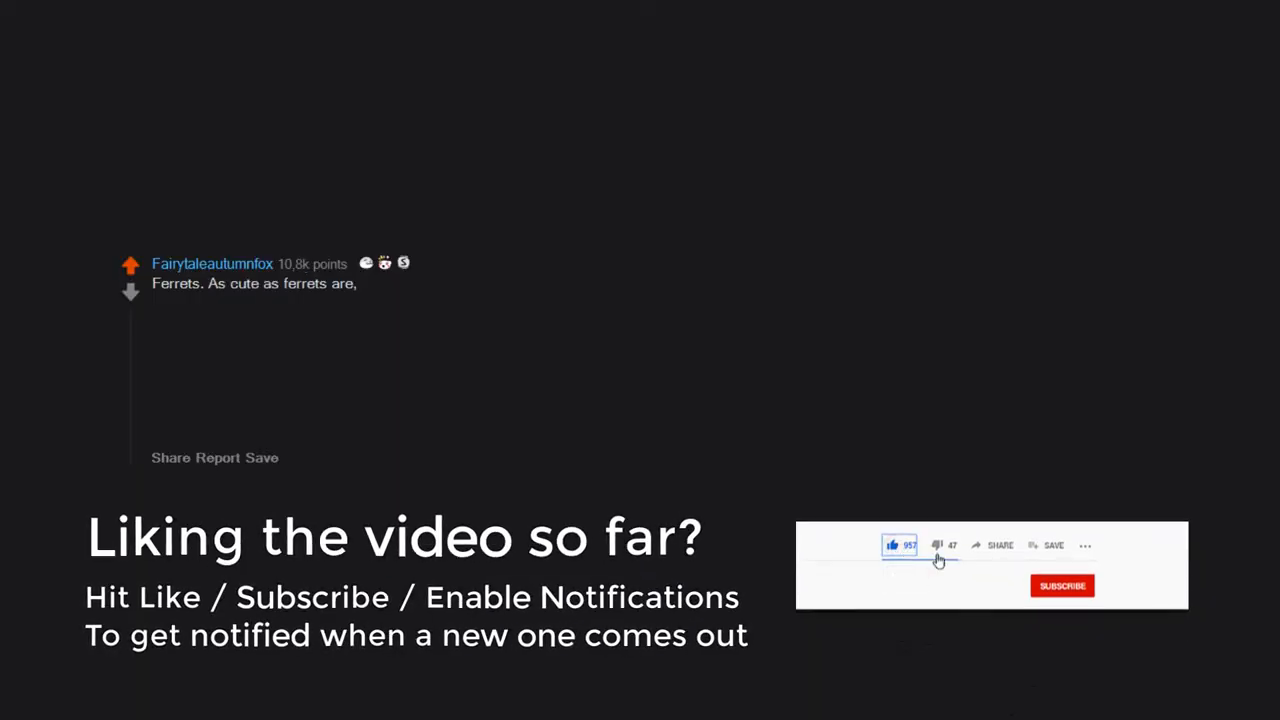
click(1062, 584)
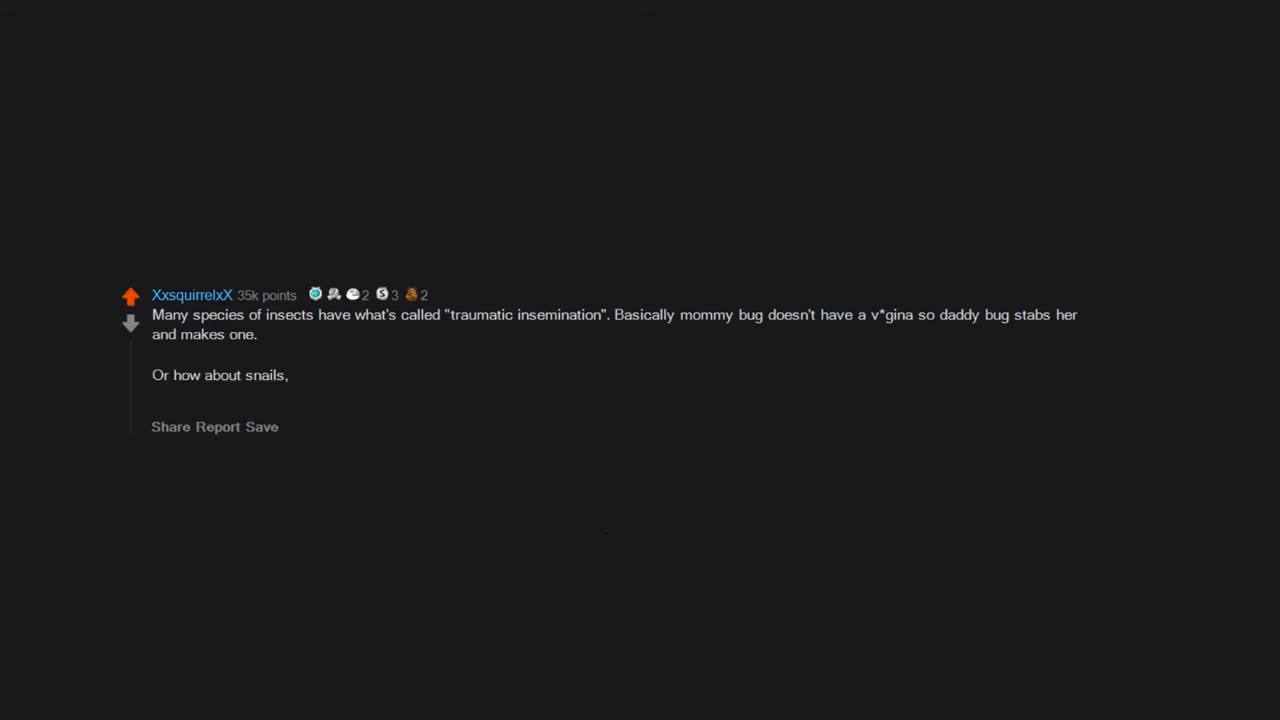
text(who are hermaphrodites? To determine who is going to be the one who lays the eggs,)
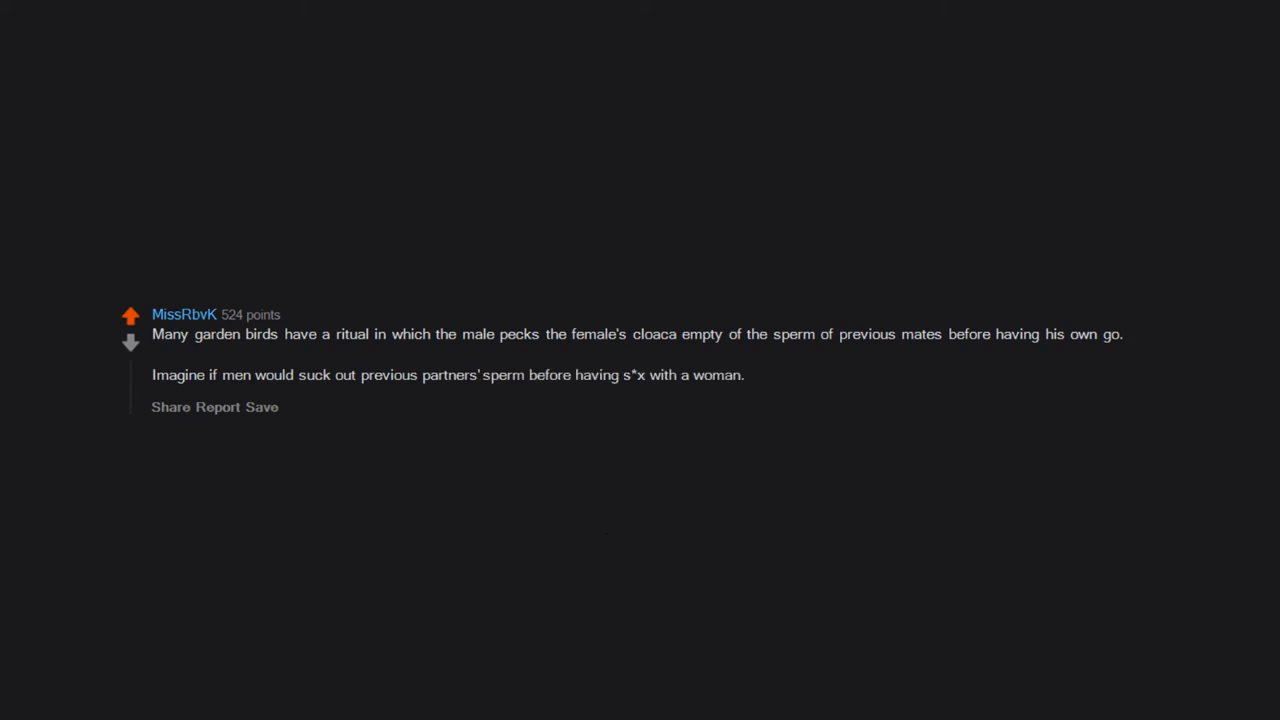
text(I have imagined and I am very sorry I did...)
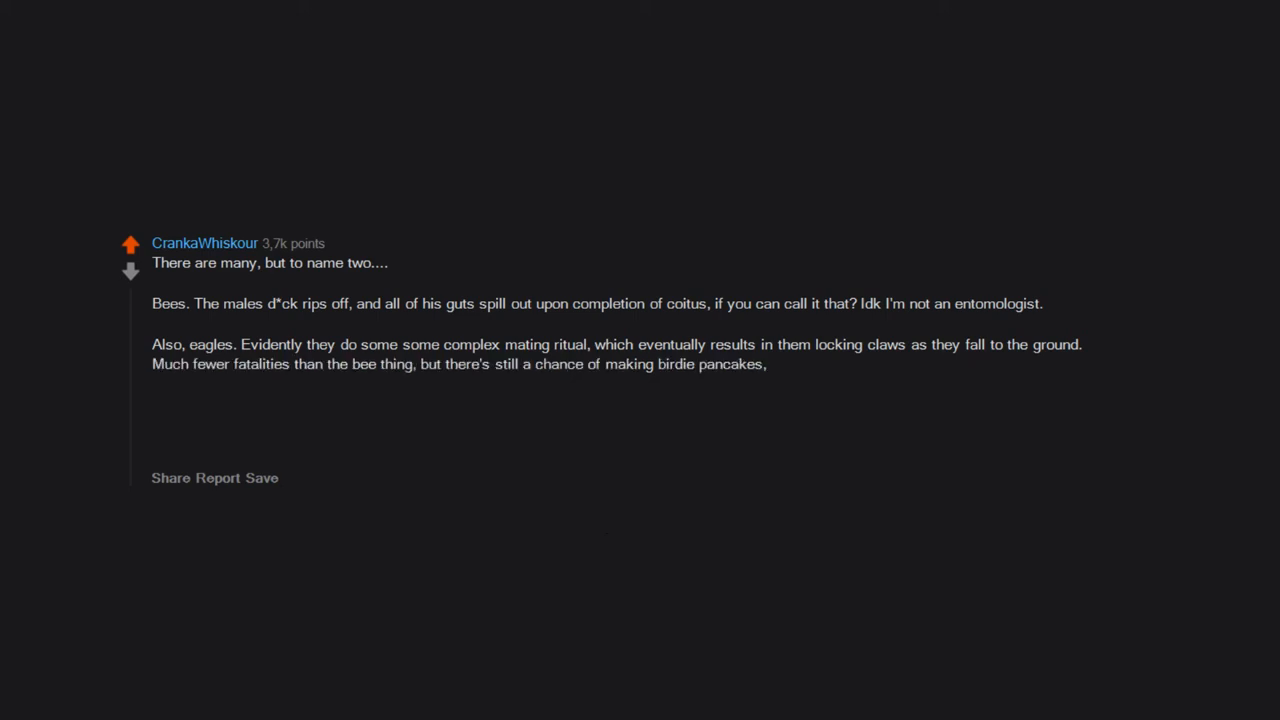
text(rather than baby eagles.)
text(EDIT: after some cursory research,)
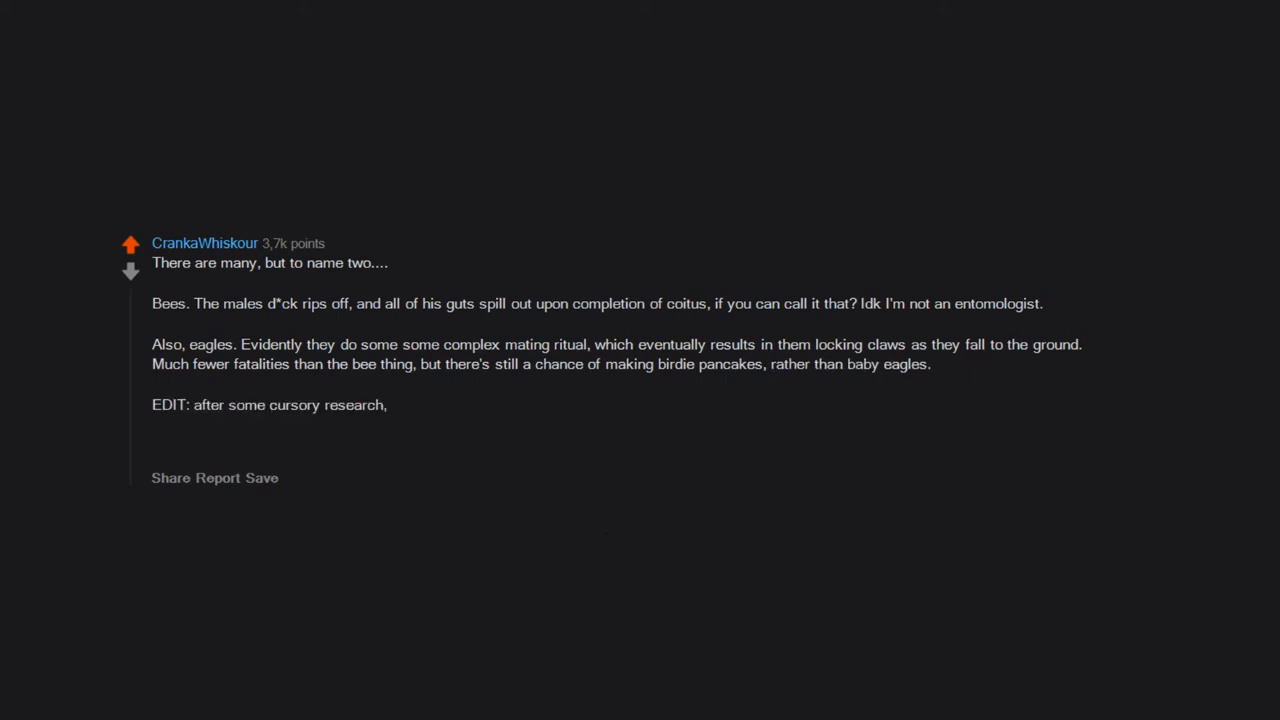
text(male honey bees an mate between 7-10 times before they f*ck themselves to death.)
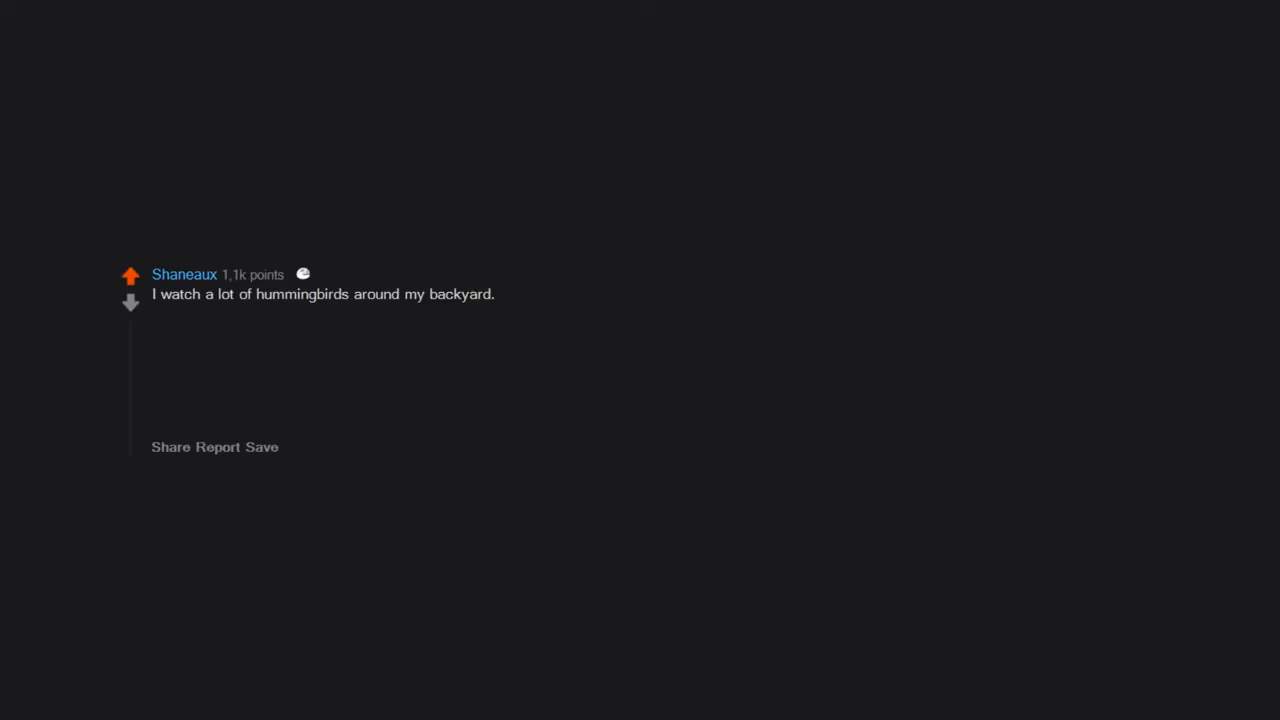
text(I love them so much.)
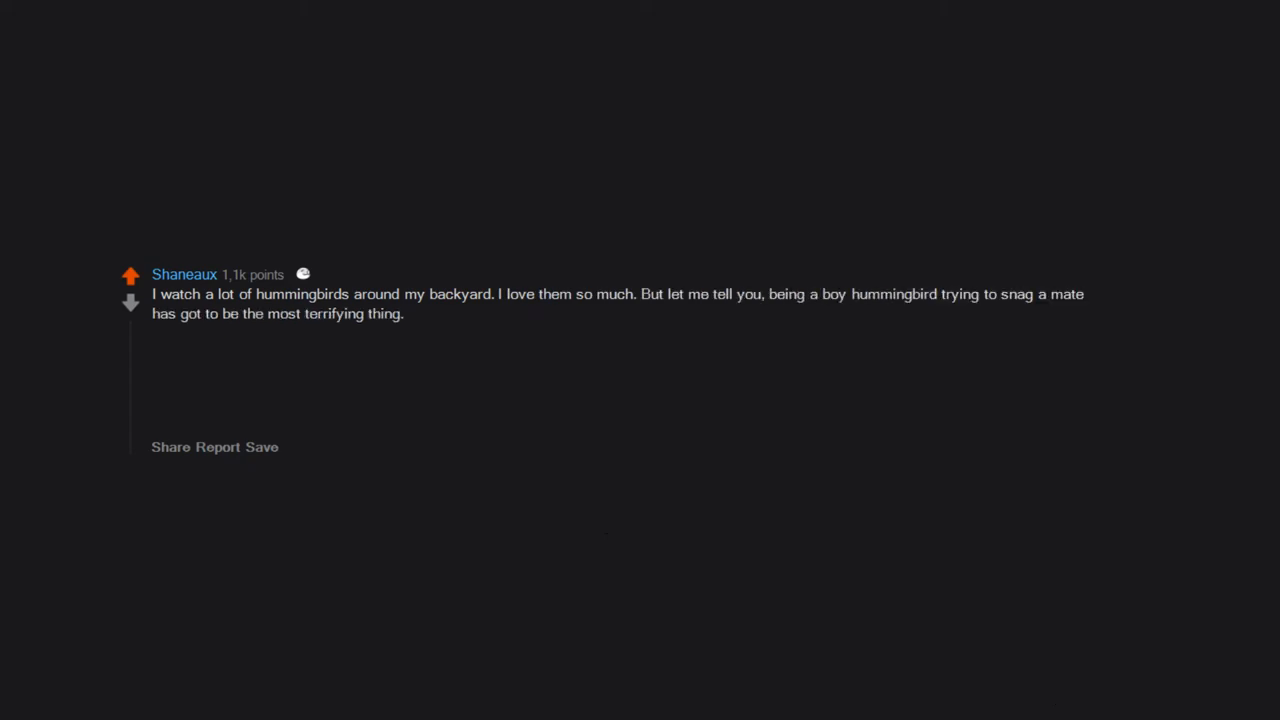
text(they fly up quite far,)
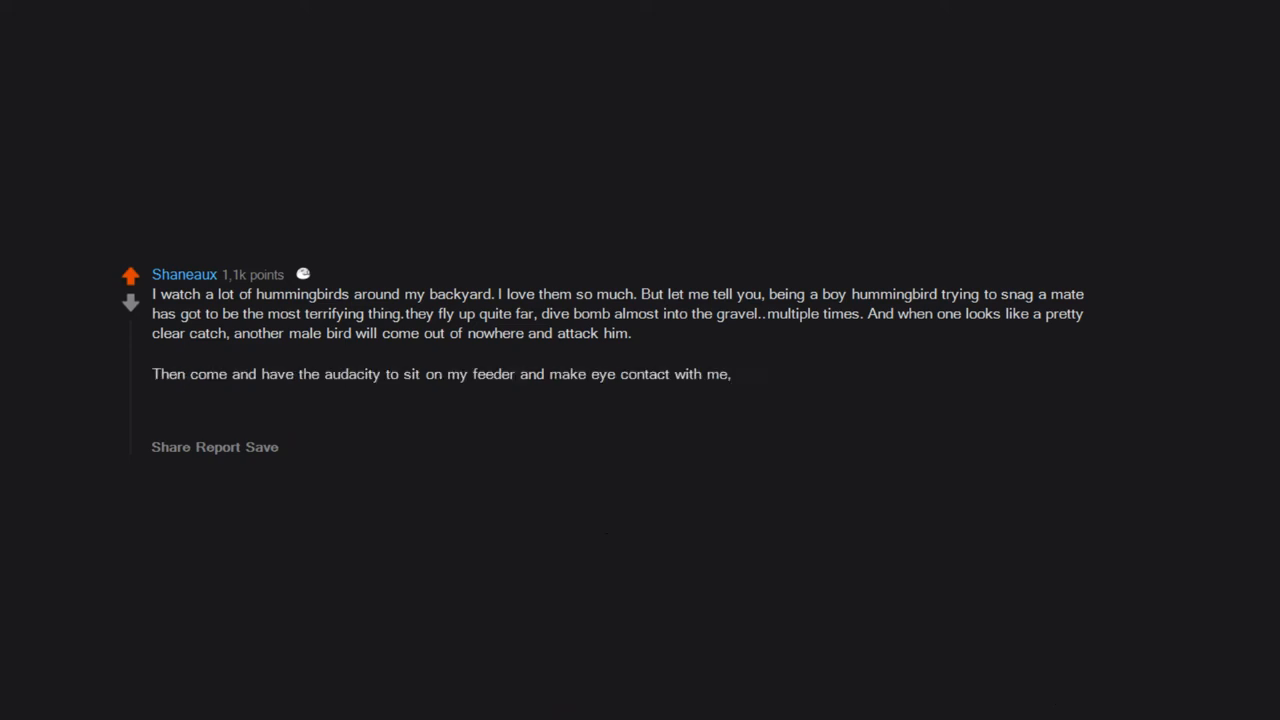
text(with an enemies feather stuck to his face.)
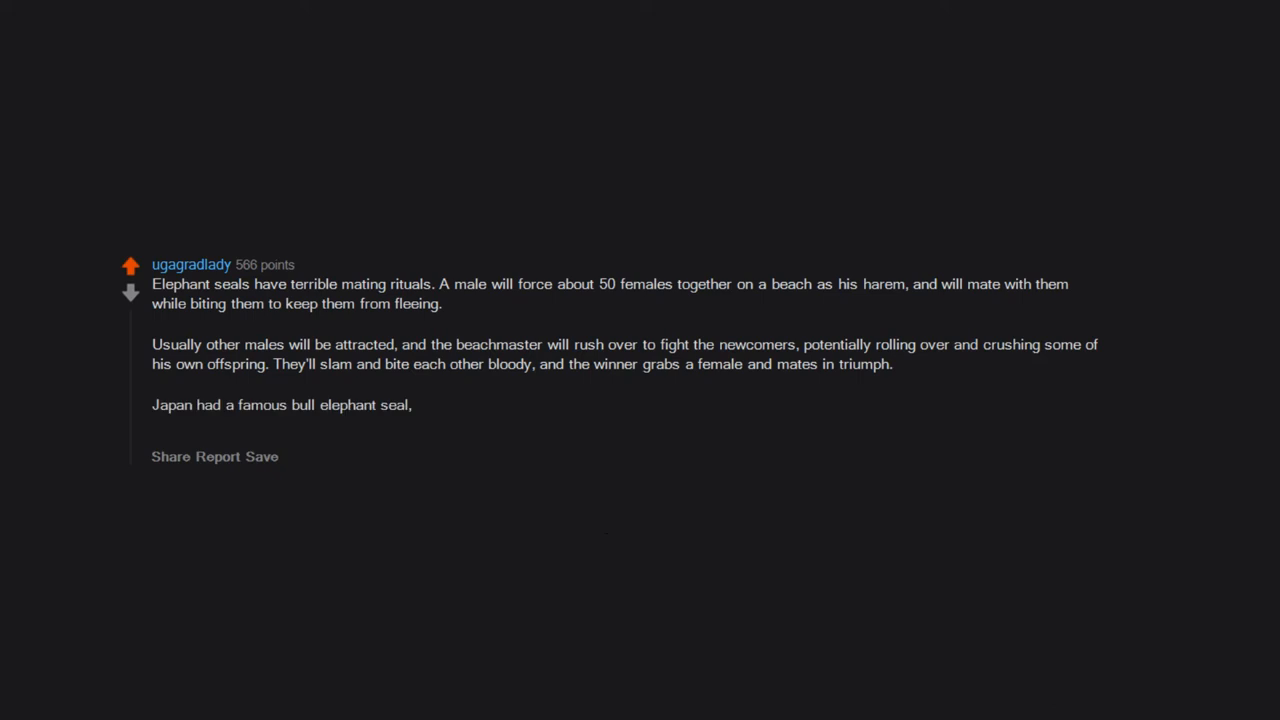
text(Minazo,)
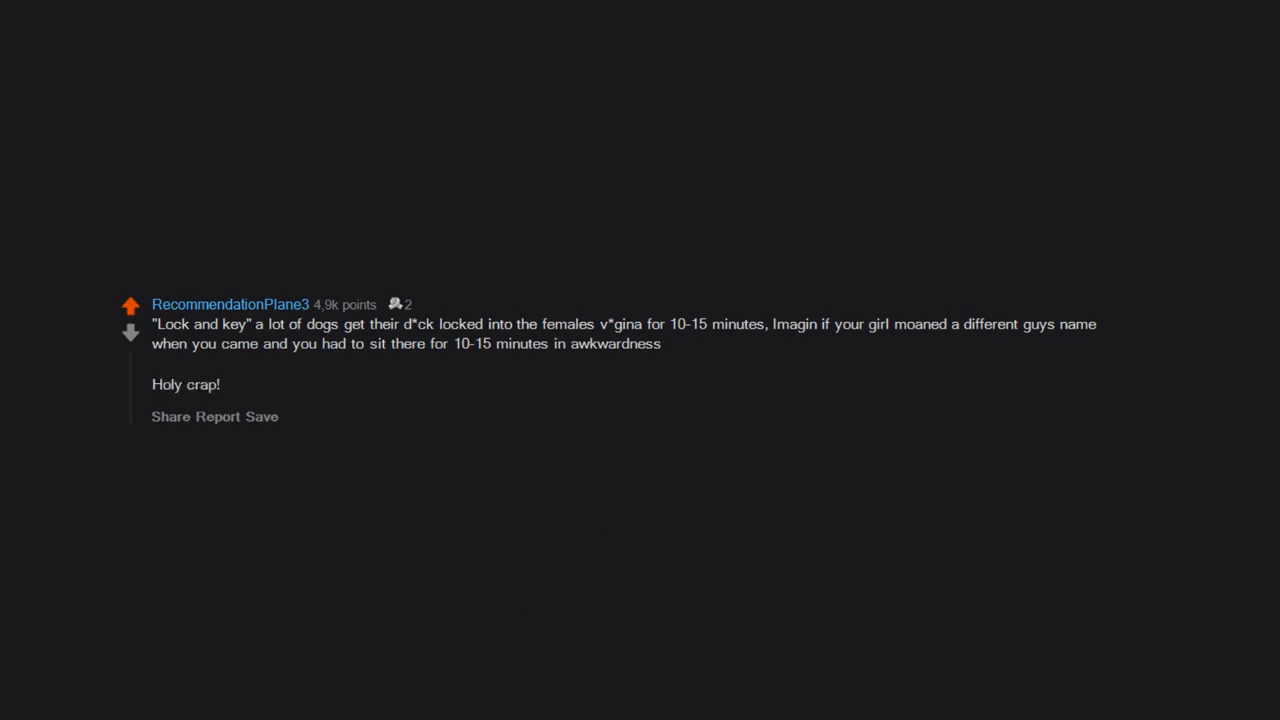
text(4.2k upvotes?!)
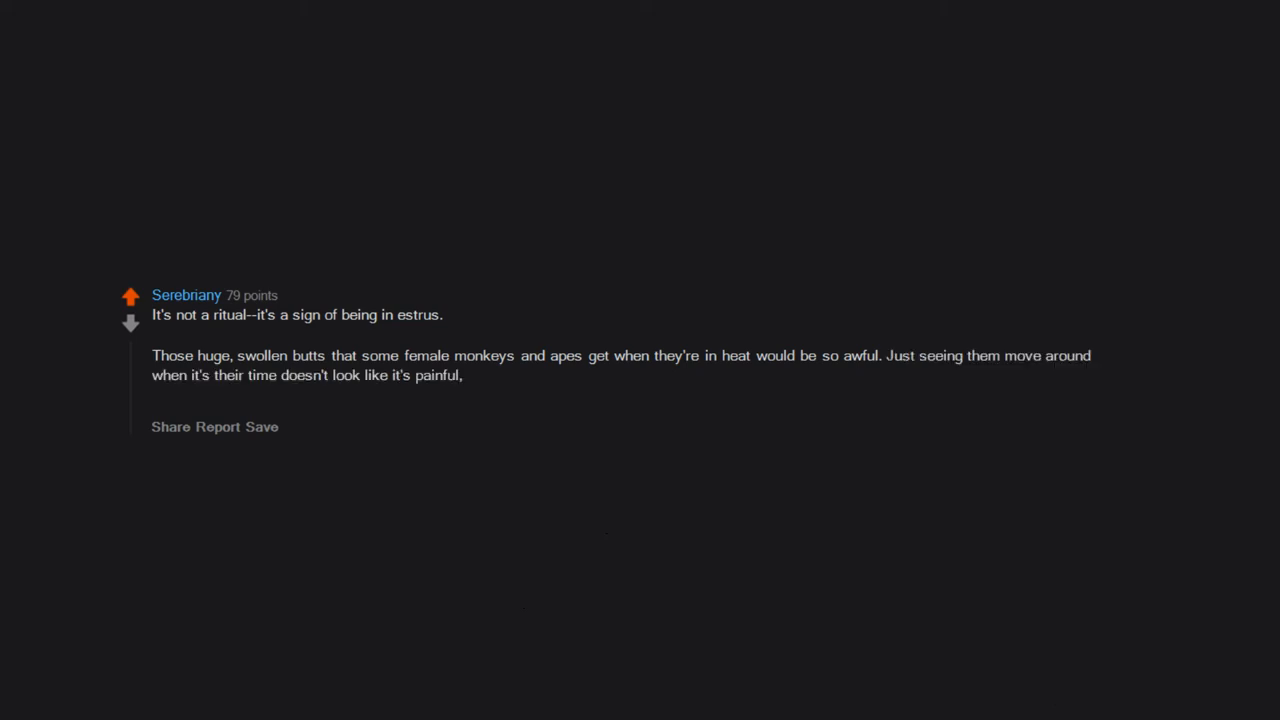
text(so I presume it's not,)
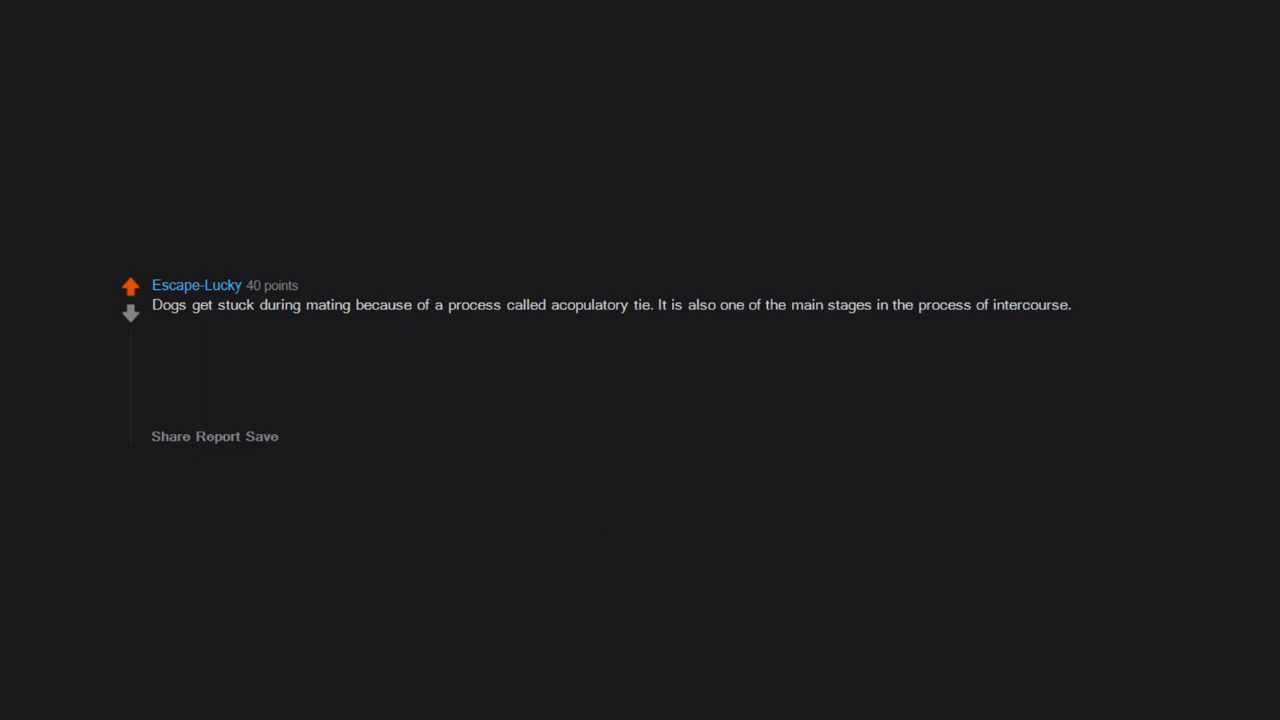
text(The male dog has an organ called thebulbus glandis,)
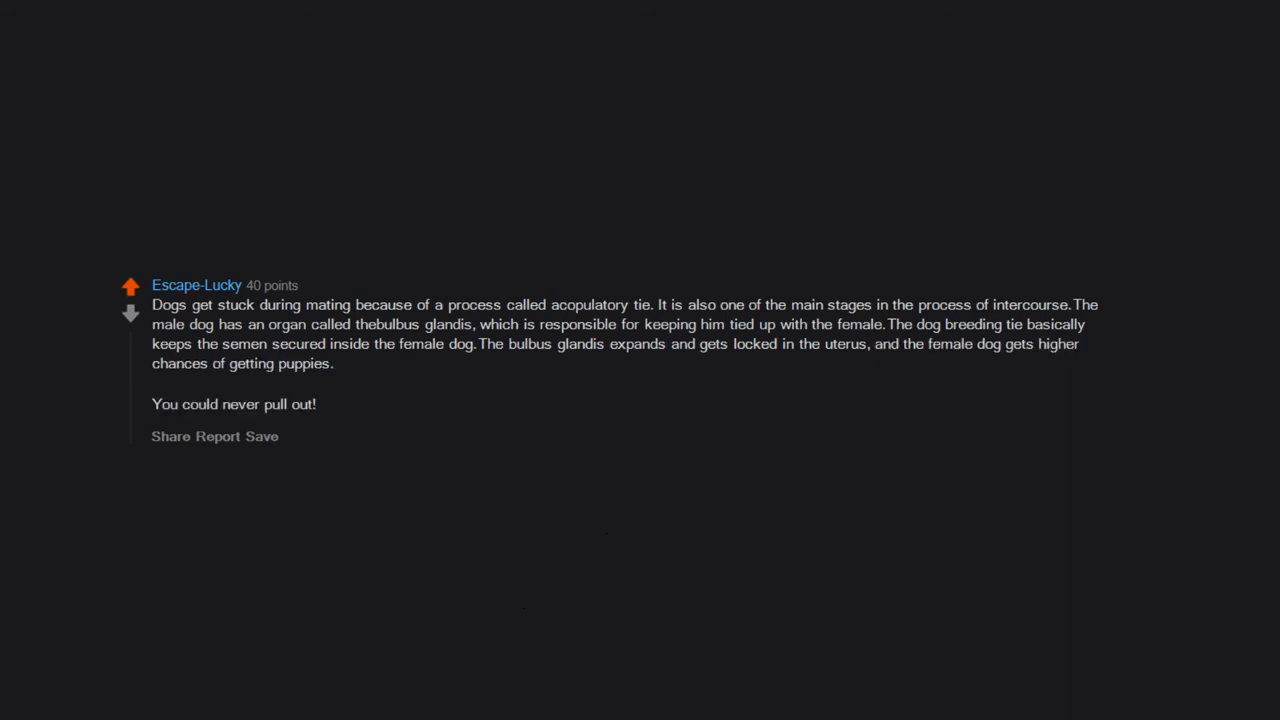
text(Thats the true doggy style)
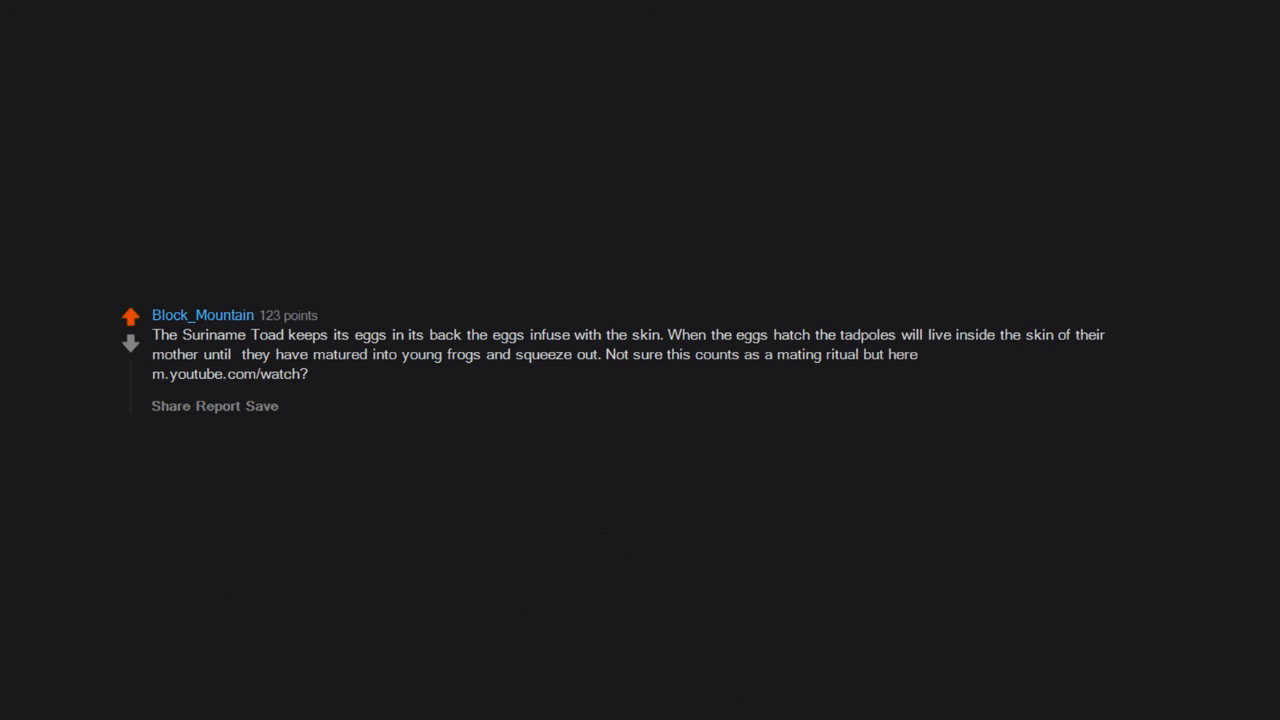
text(v=UKaolxJP5wc)
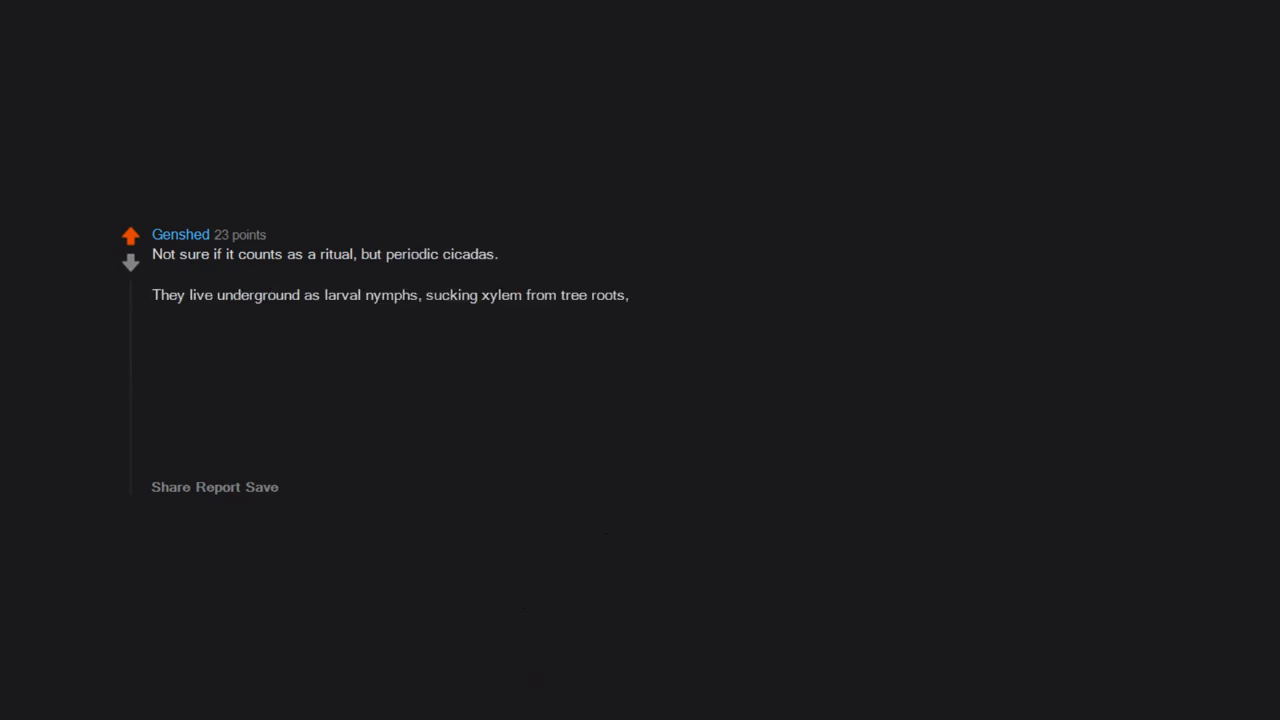
text(for years. Thirteen or seventeen, depending on the species. That's all they do.)
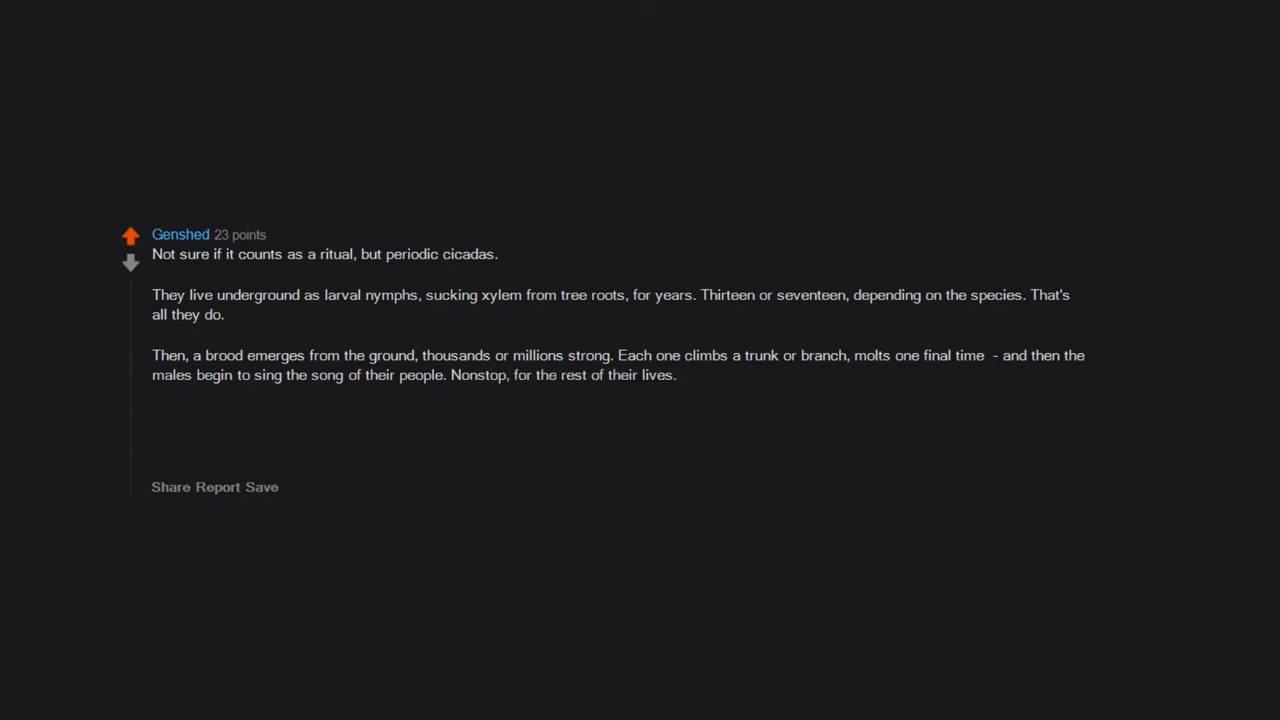
text(The males and females mate, the females usually once, the males as frequently as possible.)
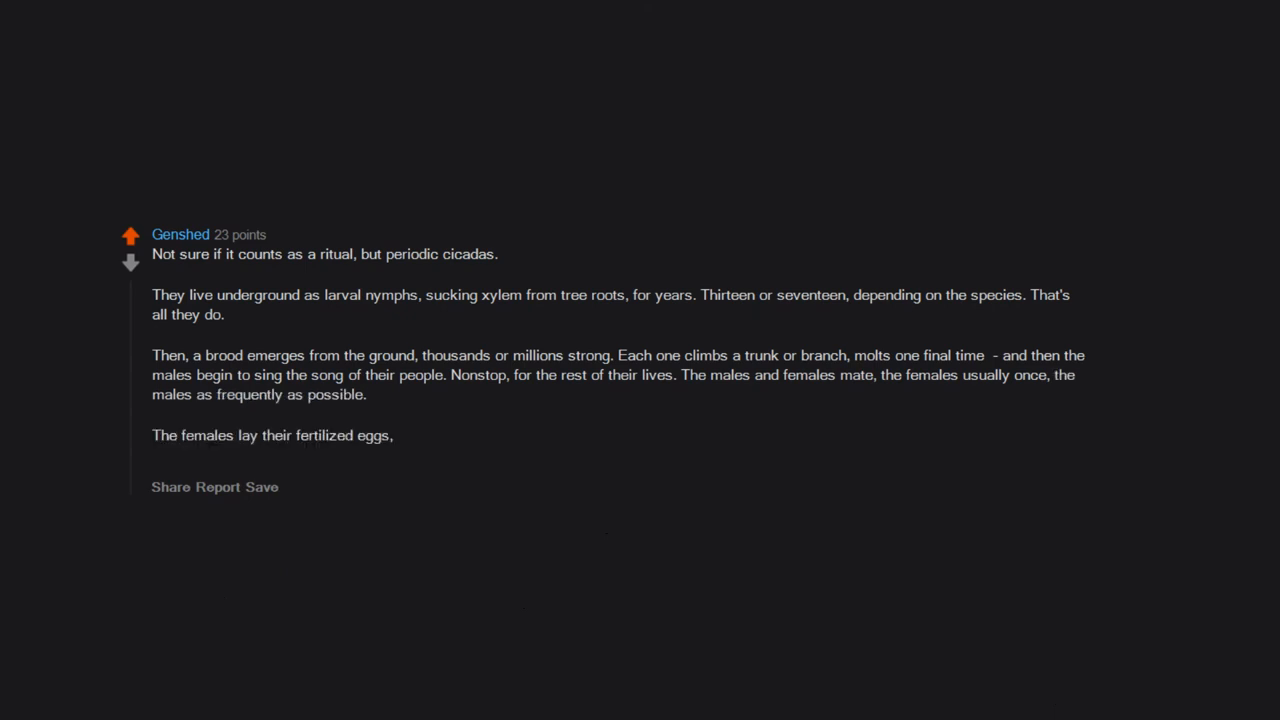
text(and then the adults ()
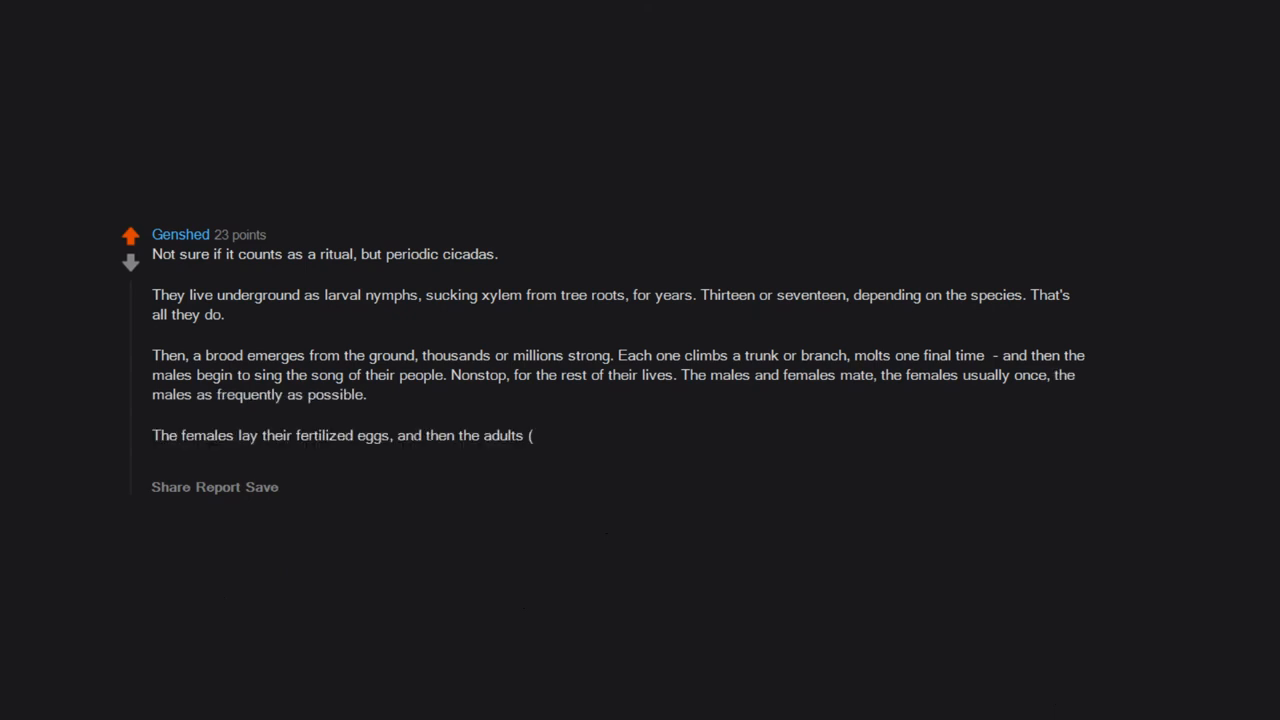
text(the ones who have not been eaten by predators or crushed by human accident))
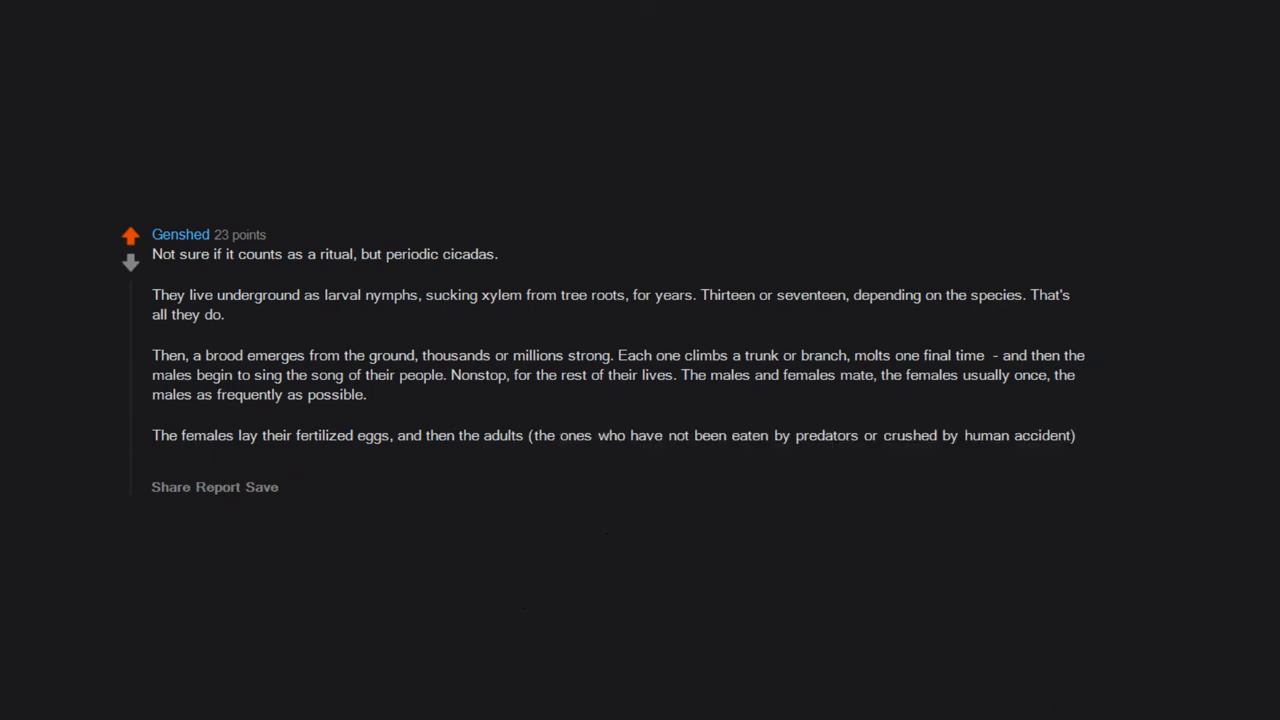